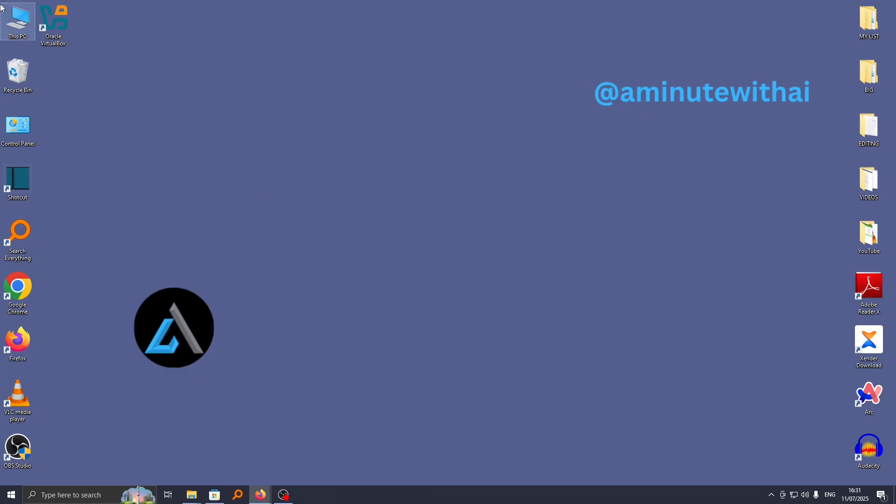
Step: Launch Oracle VirtualBox from its desktop shortcut
{"action": "left_click", "coordinate": [53, 23]}
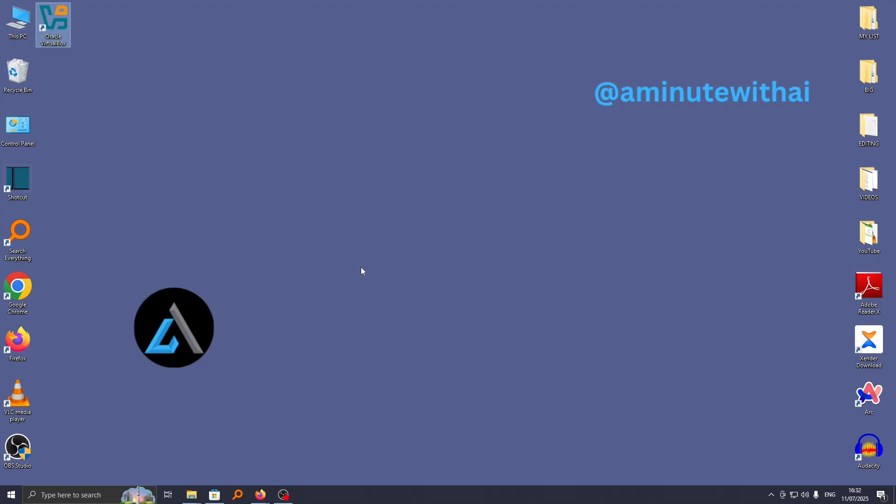
{"action": "double_click", "coordinate": [52, 25]}
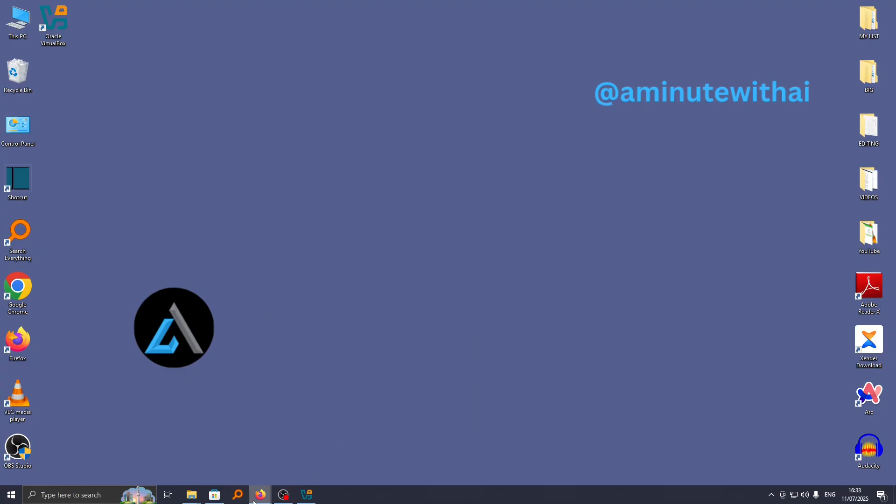
Step: Search 'virtual box' in Firefox and open the official Oracle VirtualBox site
{"action": "left_click", "coordinate": [260, 495]}
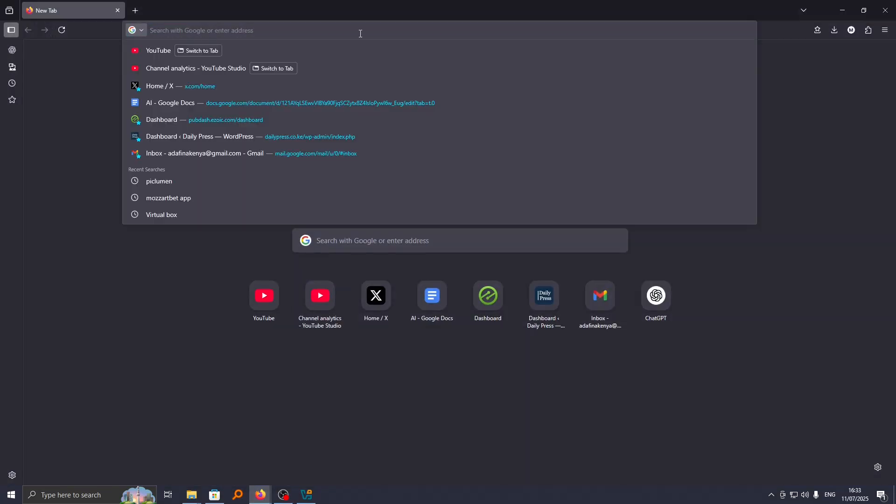
{"action": "type", "text": "virtual"}
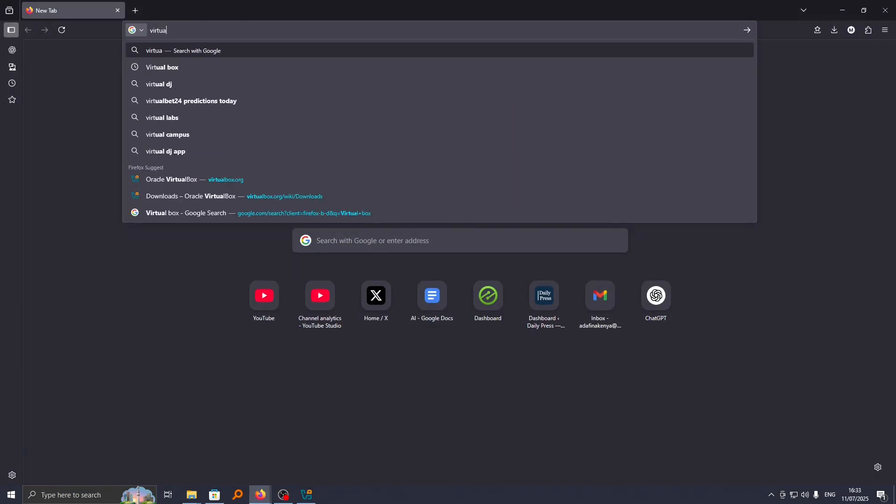
{"action": "left_click", "coordinate": [162, 67]}
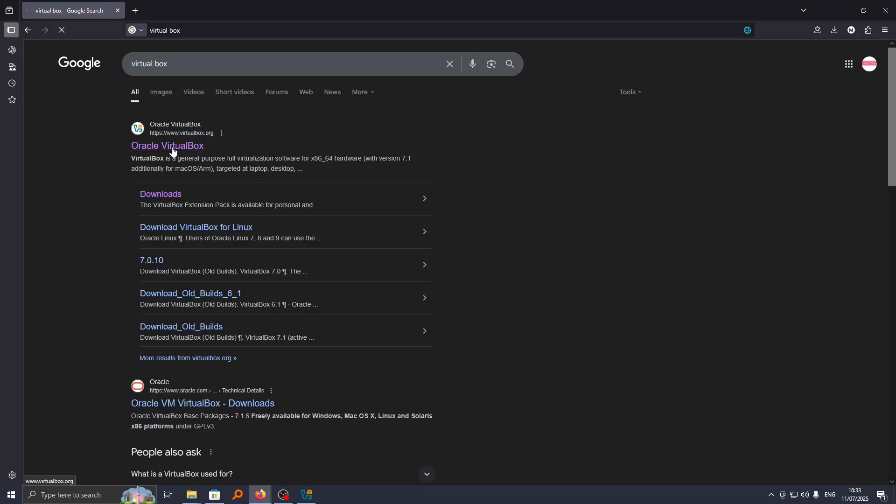
{"action": "left_click", "coordinate": [168, 146]}
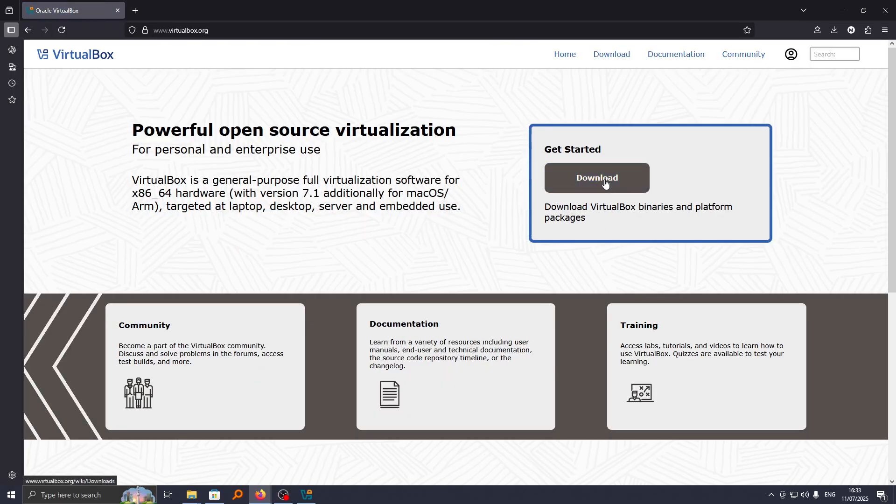
Step: Download the VirtualBox 7.1.10 Extension Pack from the Downloads page after accepting its license
{"action": "left_click", "coordinate": [596, 178]}
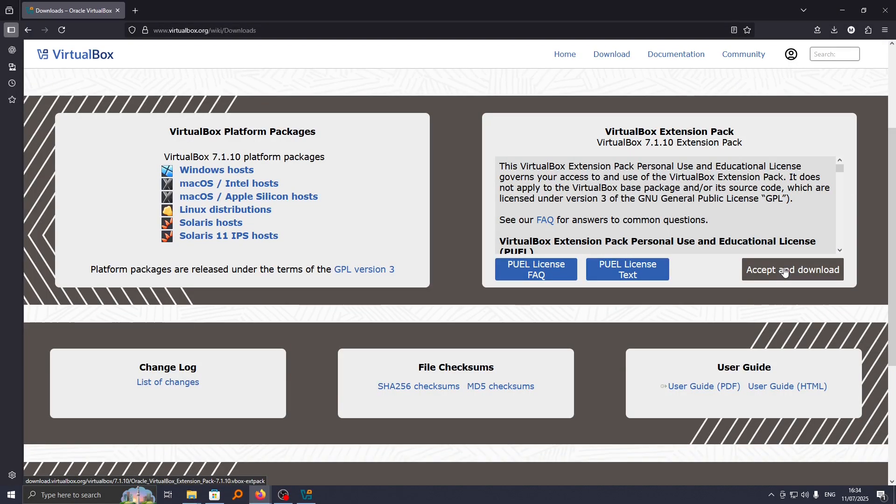
{"action": "left_click", "coordinate": [792, 269]}
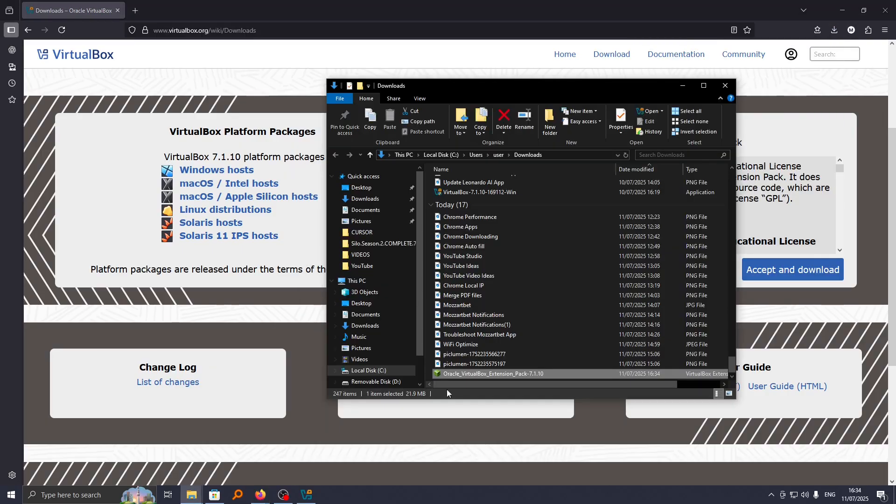
{"action": "mouse_move", "coordinate": [463, 377]}
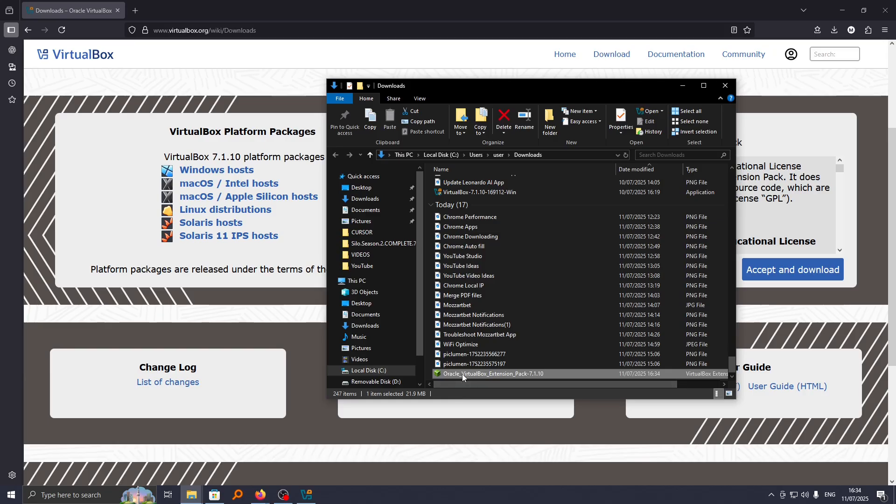
Step: Open Oracle_VirtualBox_Extension_Pack-7.1.10 from the Downloads folder to start installing it
{"action": "double_click", "coordinate": [490, 374]}
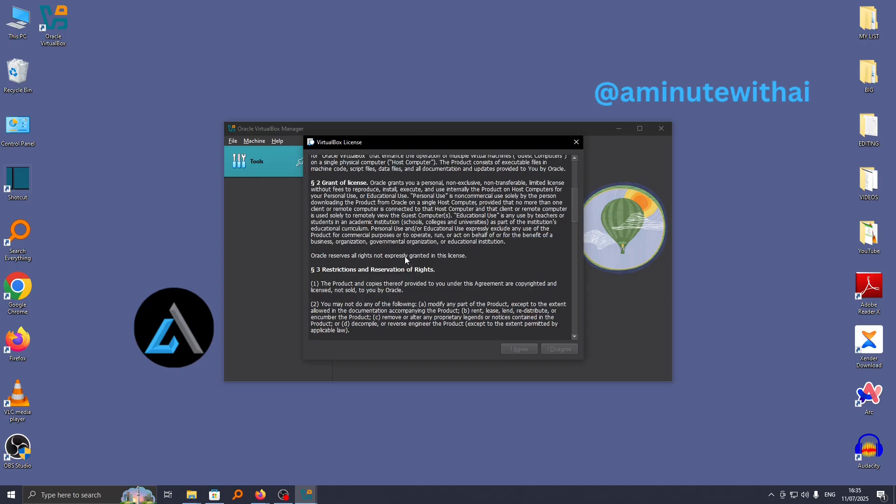
Step: Scroll to the end of the Extension Pack license and choose 'I Agree'
{"action": "scroll", "scroll_direction": "down", "scroll_amount": 3}
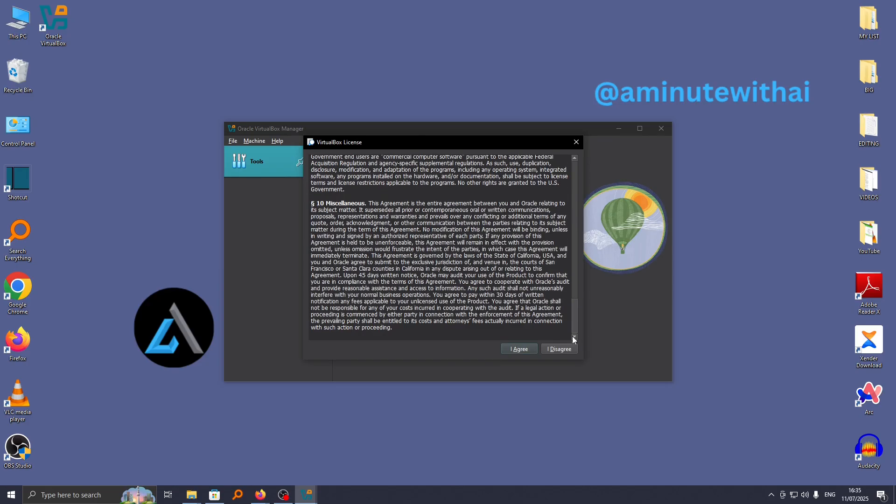
{"action": "left_click", "coordinate": [518, 349]}
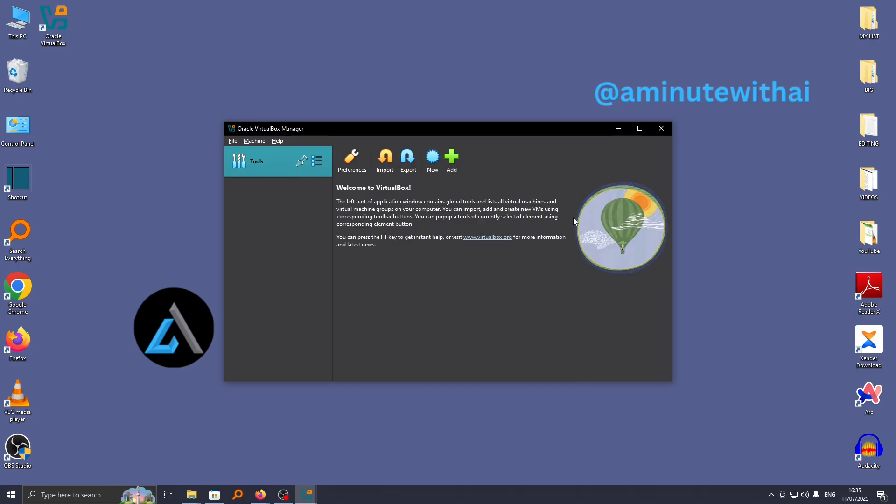
{"action": "mouse_move", "coordinate": [569, 188]}
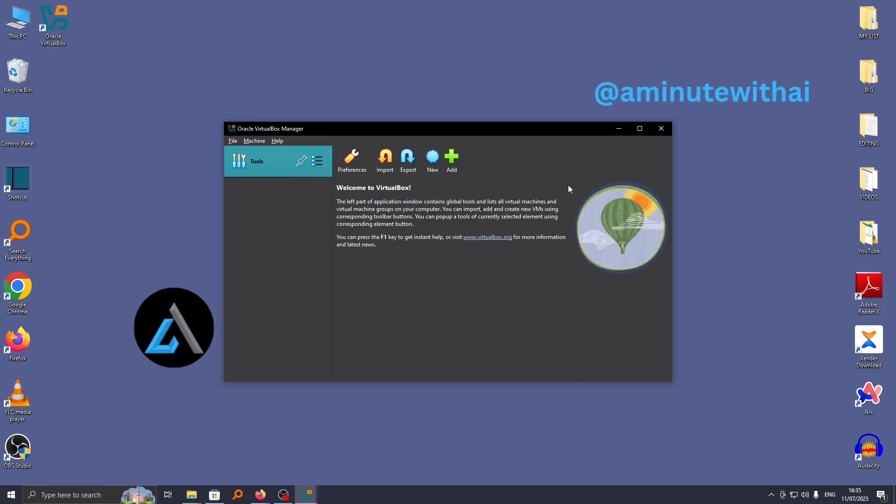